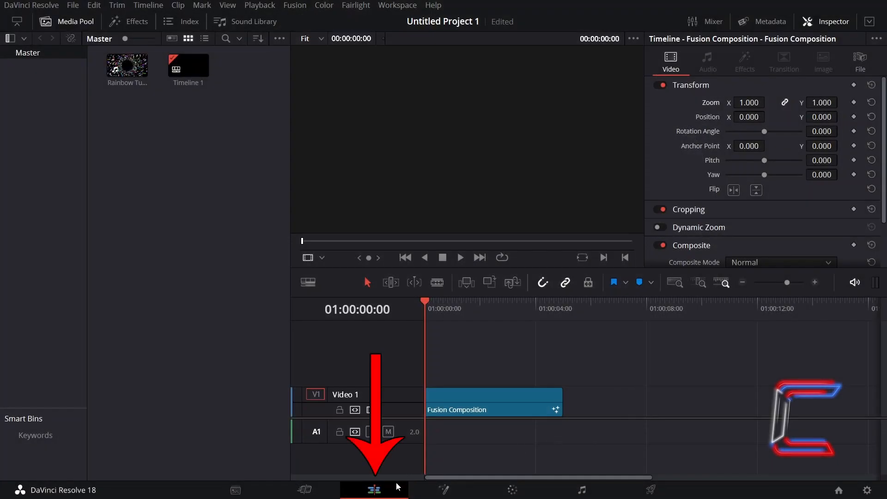
{"action": "mouse_move", "coordinate": [436, 444]}
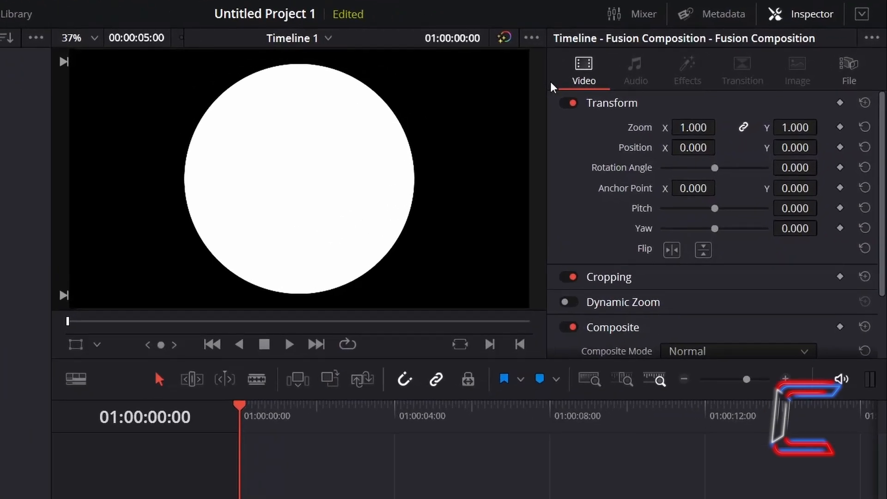
Switch on Dynamic Zoom for the clip and expand it to show the Linear ease setting.
{"action": "scroll", "scroll_direction": "down", "scroll_amount": 3}
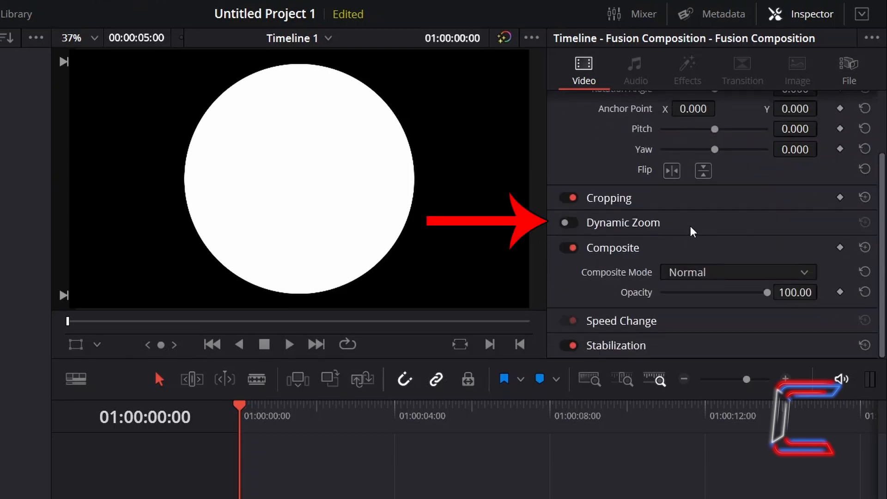
{"action": "mouse_move", "coordinate": [587, 235]}
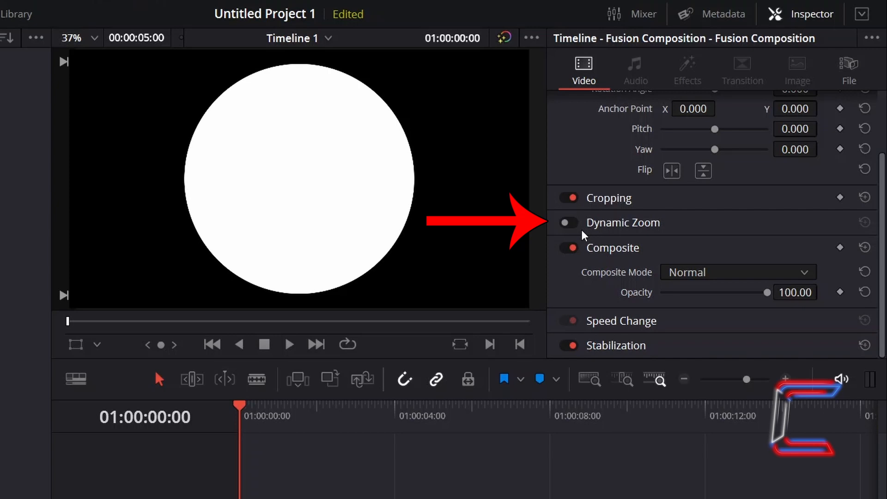
{"action": "left_click", "coordinate": [566, 223]}
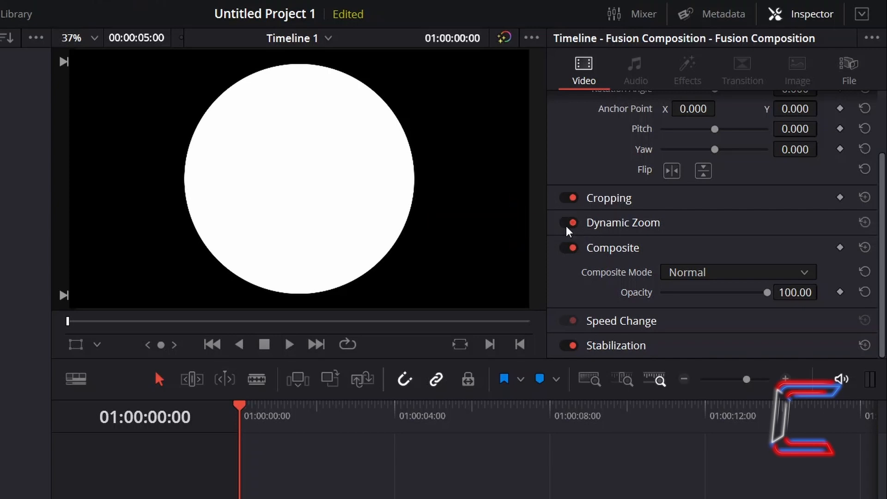
{"action": "mouse_move", "coordinate": [661, 232]}
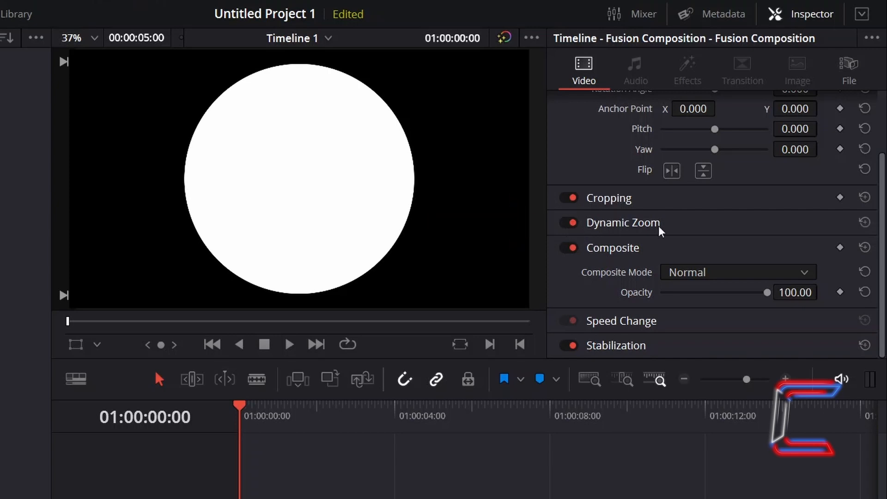
{"action": "left_click", "coordinate": [623, 222]}
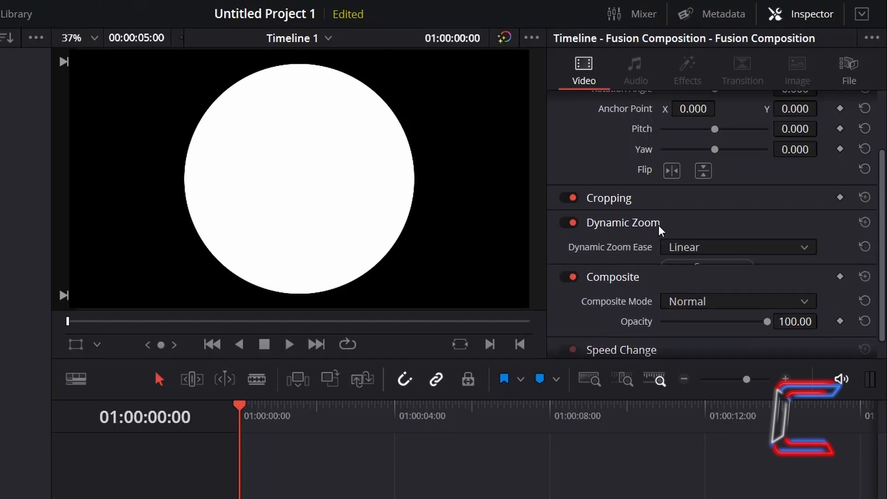
Scroll the Inspector up to Transform, where Zoom X and Y read 1.250.
{"action": "scroll", "scroll_direction": "up", "scroll_amount": 3}
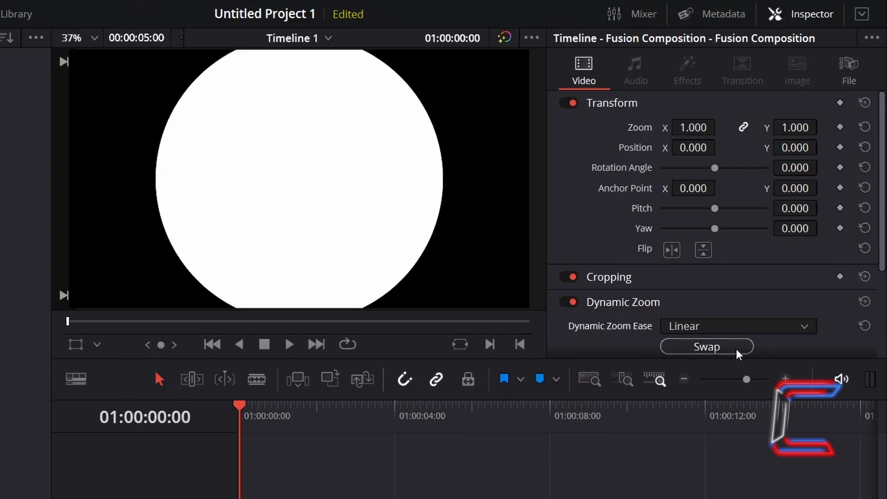
{"action": "mouse_move", "coordinate": [741, 293]}
{"action": "type", "text": "1.250"}
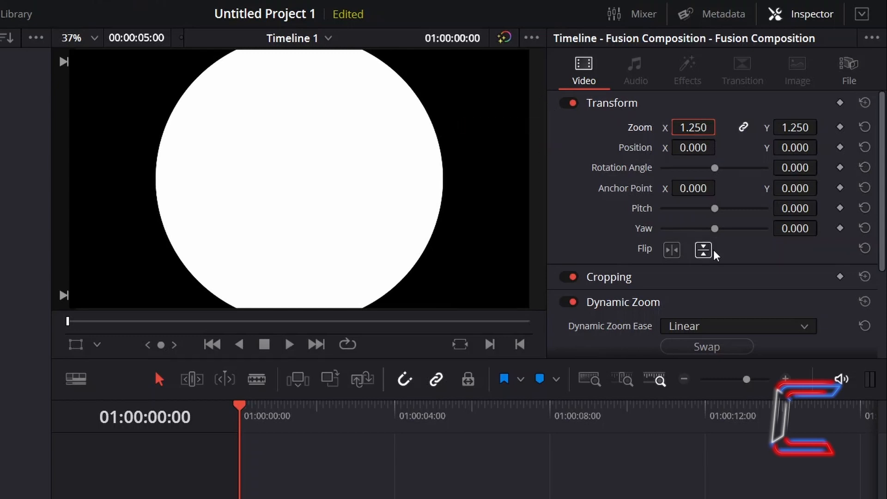
{"action": "left_click", "coordinate": [702, 249]}
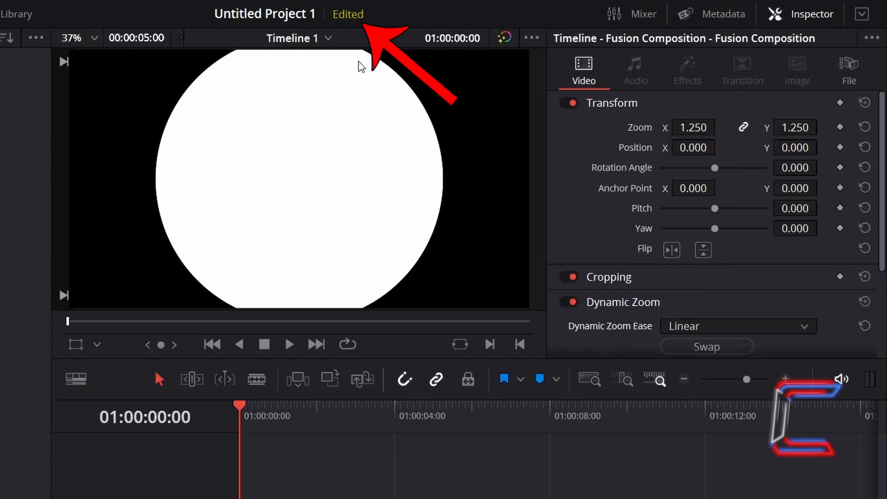
{"action": "mouse_move", "coordinate": [357, 26]}
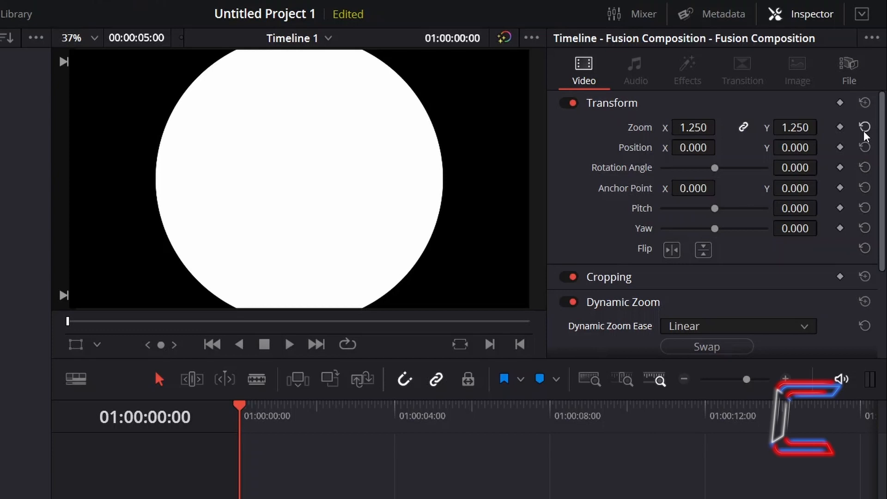
Reset Transform Zoom to 1.000 on both axes and show the Dynamic Zoom ease choices.
{"action": "left_click", "coordinate": [863, 126]}
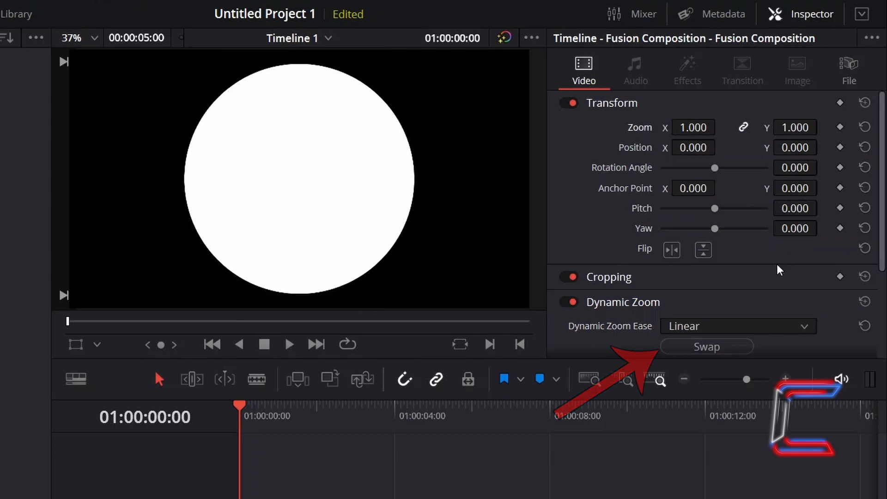
{"action": "mouse_move", "coordinate": [778, 309]}
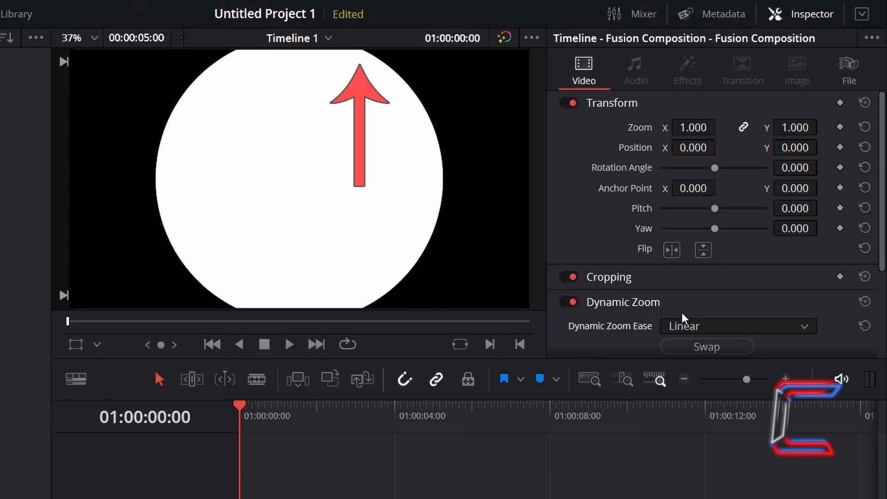
{"action": "mouse_move", "coordinate": [682, 317]}
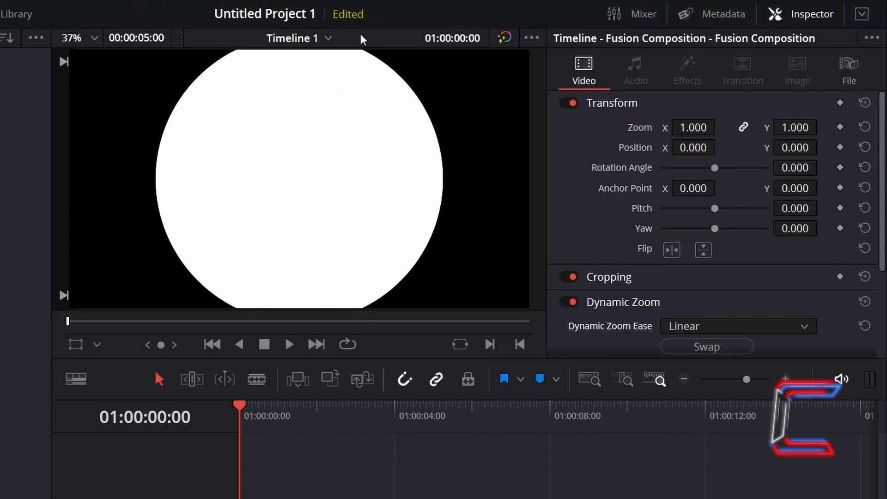
{"action": "mouse_move", "coordinate": [309, 29]}
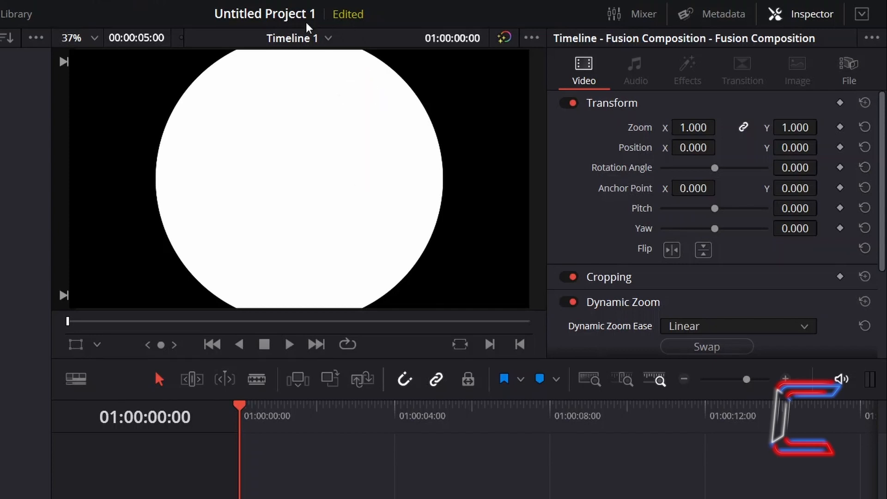
{"action": "mouse_move", "coordinate": [351, 31]}
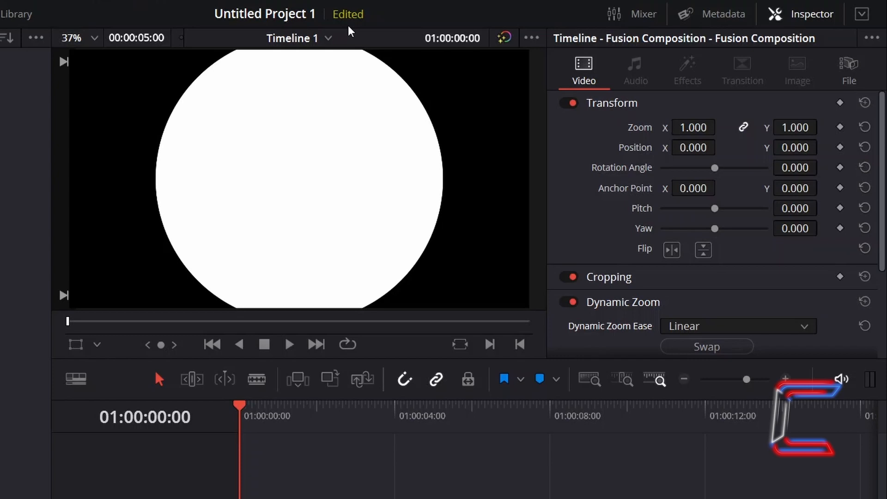
{"action": "left_click", "coordinate": [735, 326]}
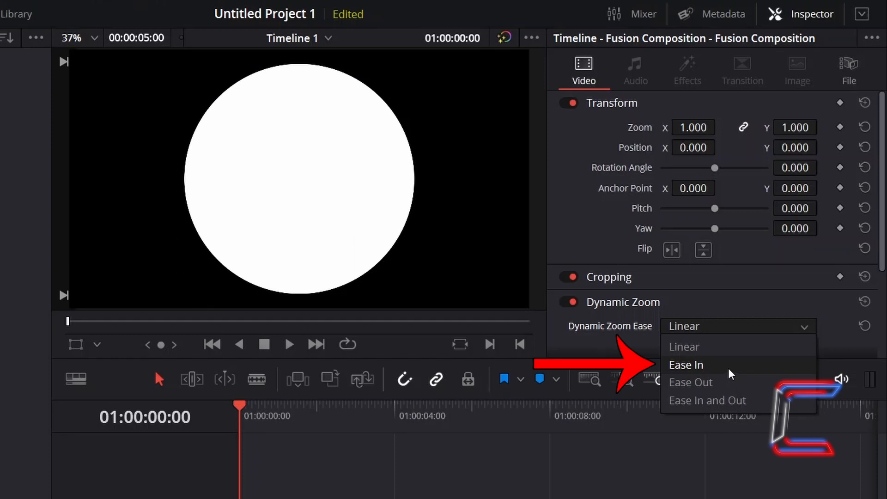
{"action": "mouse_move", "coordinate": [758, 387]}
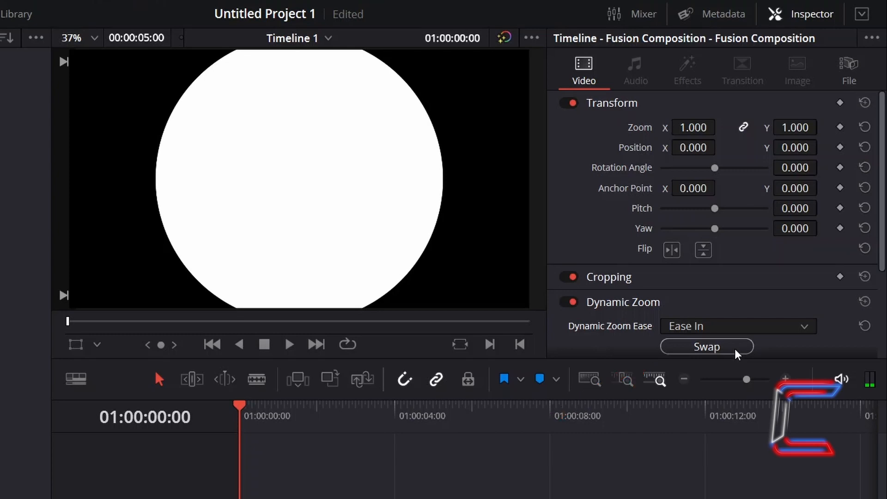
{"action": "left_click", "coordinate": [705, 347]}
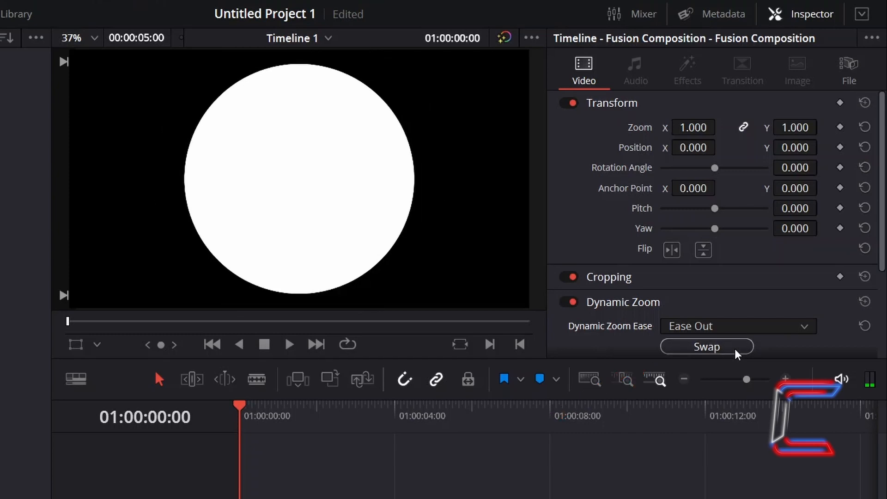
{"action": "left_click", "coordinate": [707, 346]}
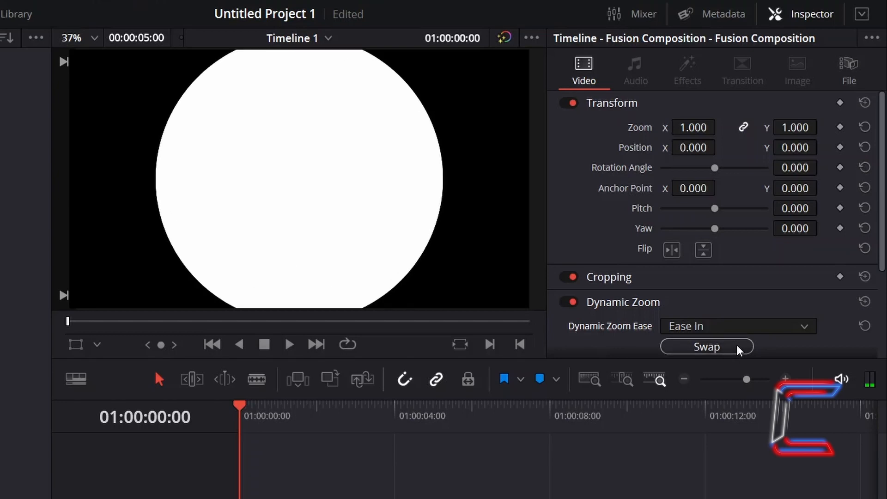